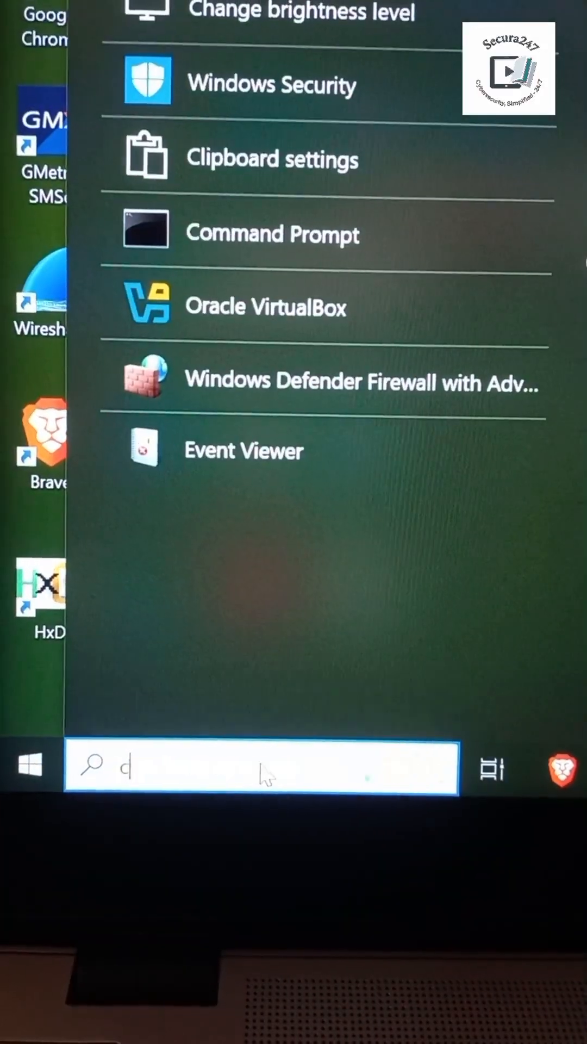
Step: Launch Command Prompt as administrator from the Start search for 'cmd'
type("md")
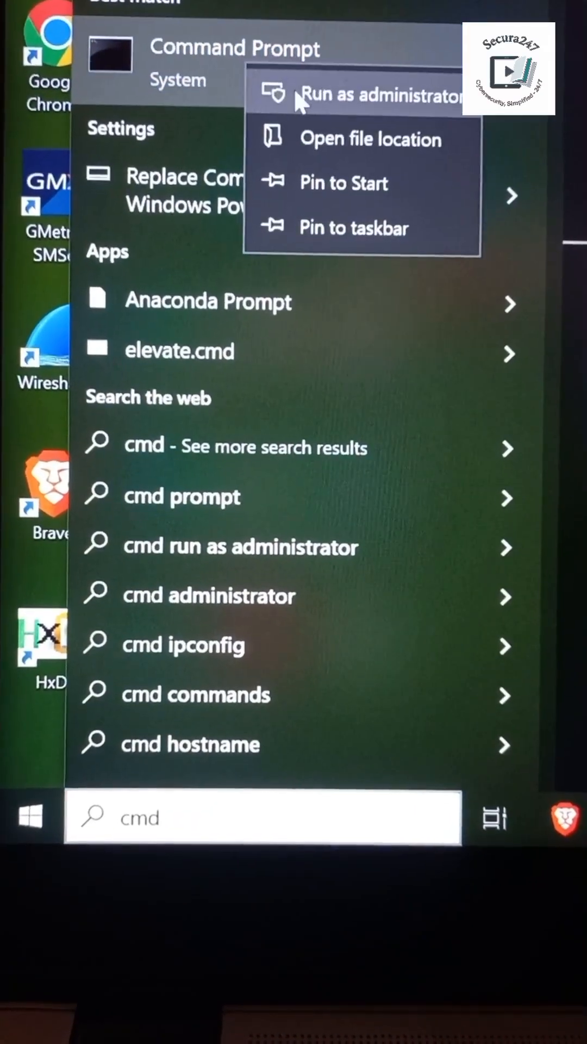
left_click(382, 96)
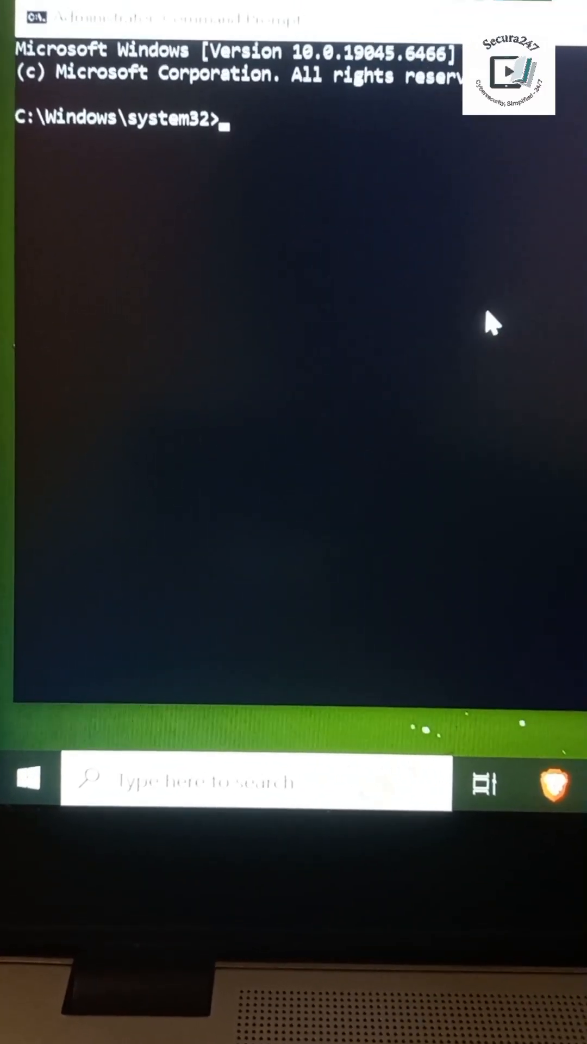
Step: Enter the command 'net localgroup administrators' at the prompt
type("net s")
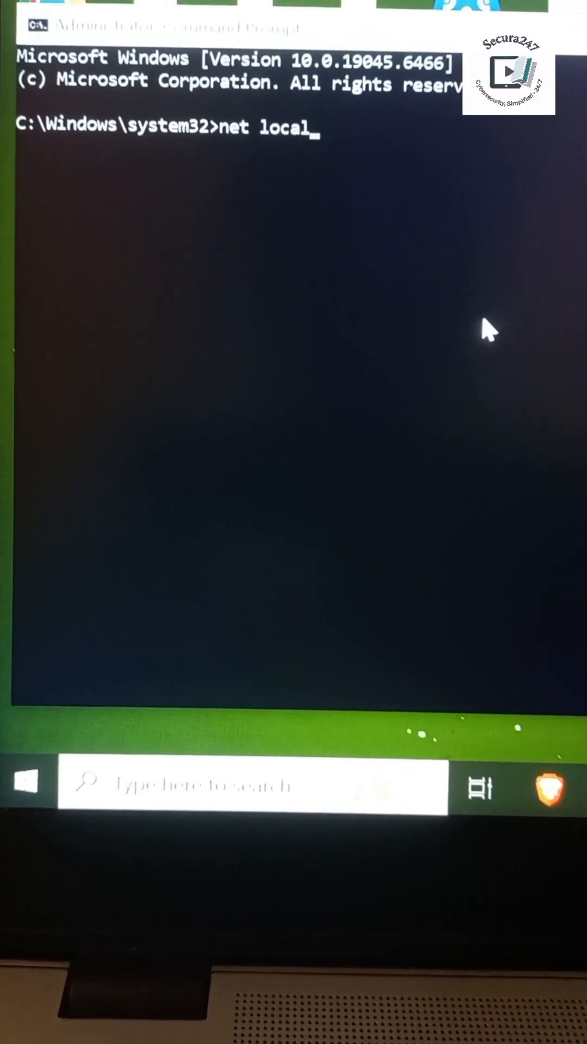
type("group")
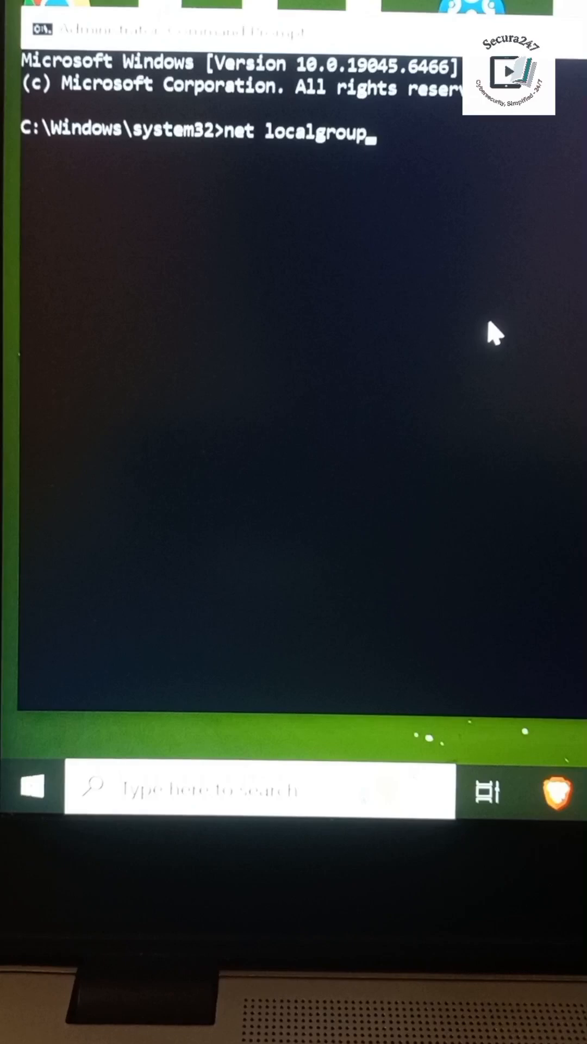
type("administ")
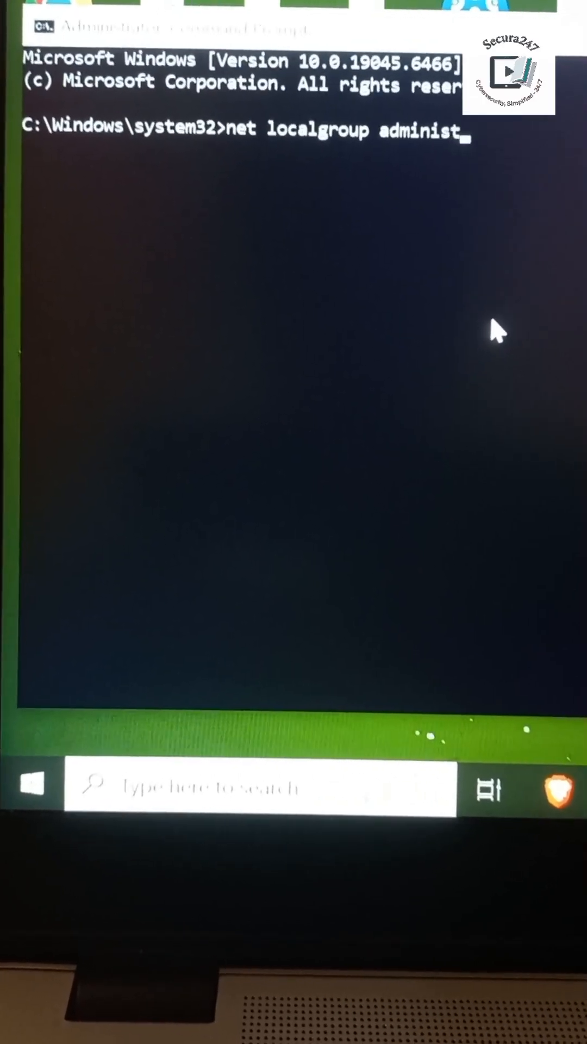
type("rators")
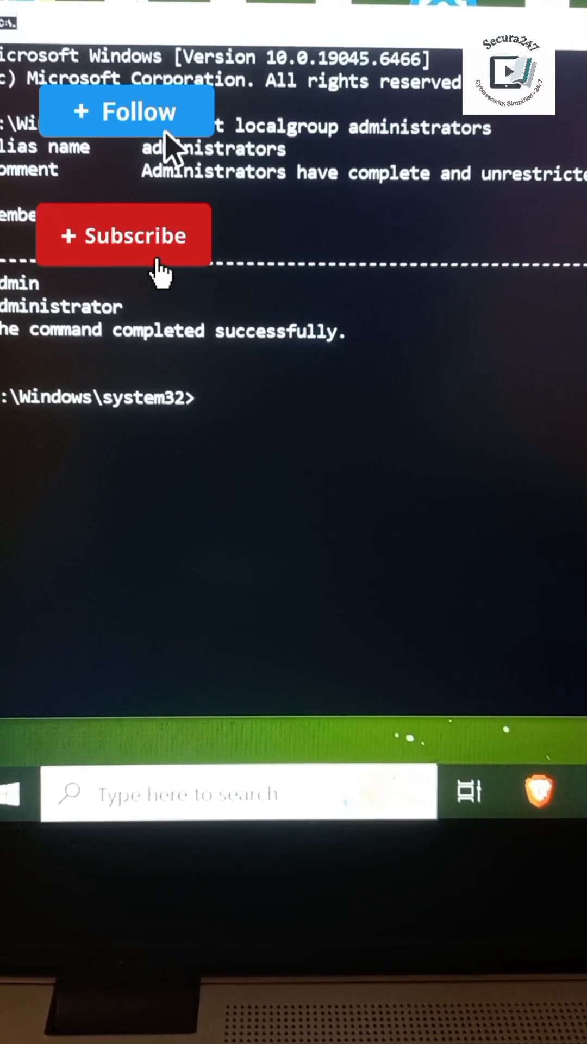
Step: Run the command and review the listed Administrators group member accounts
left_click(123, 235)
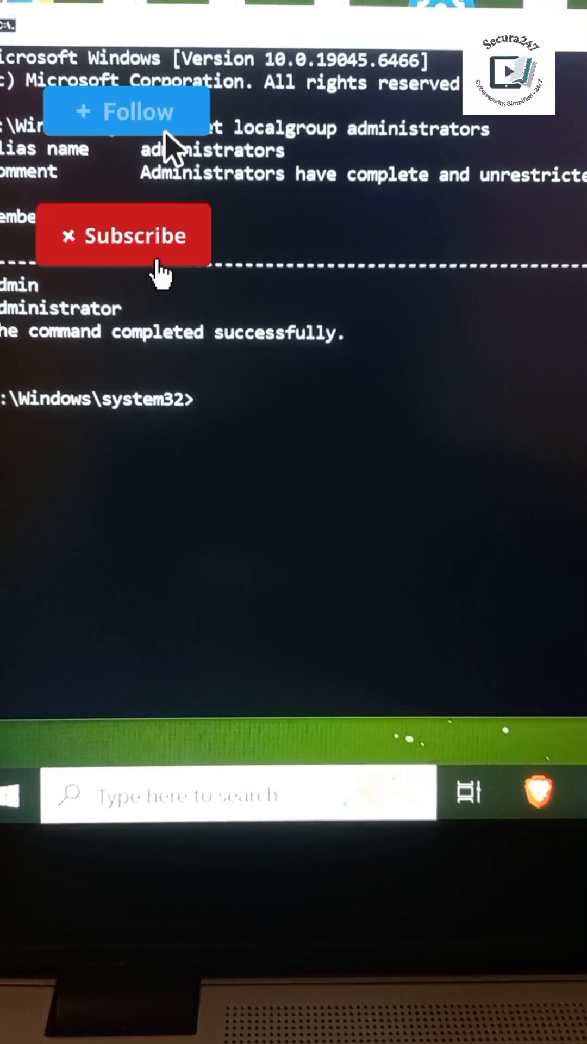